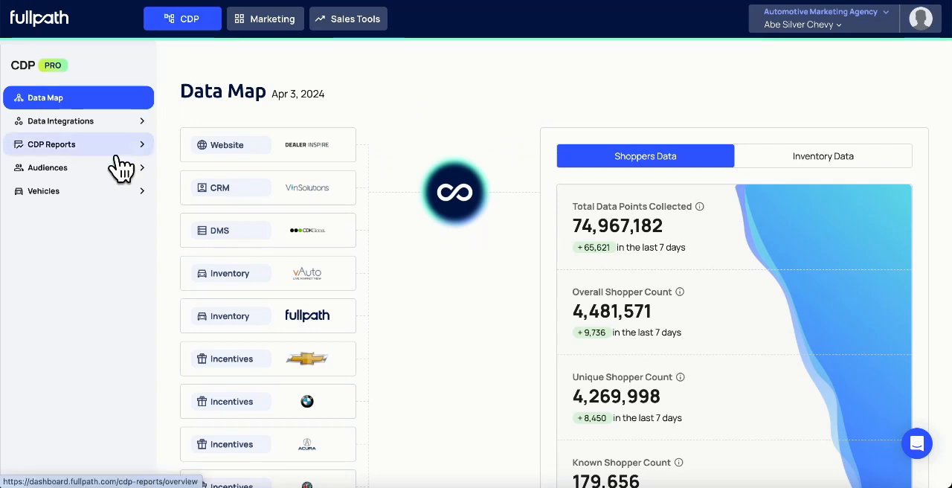
Open Audiences to show the All Shoppers analysis list of 178,255 shoppers
left_click(47, 167)
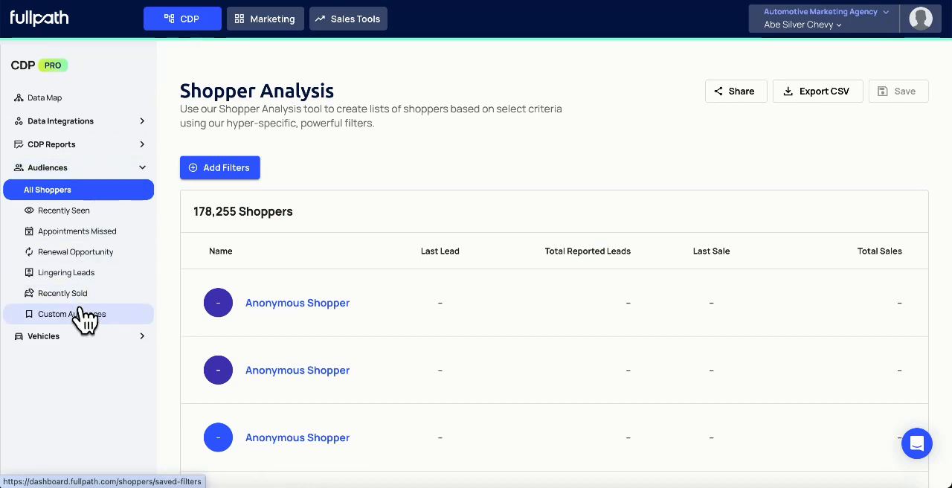
left_click(71, 314)
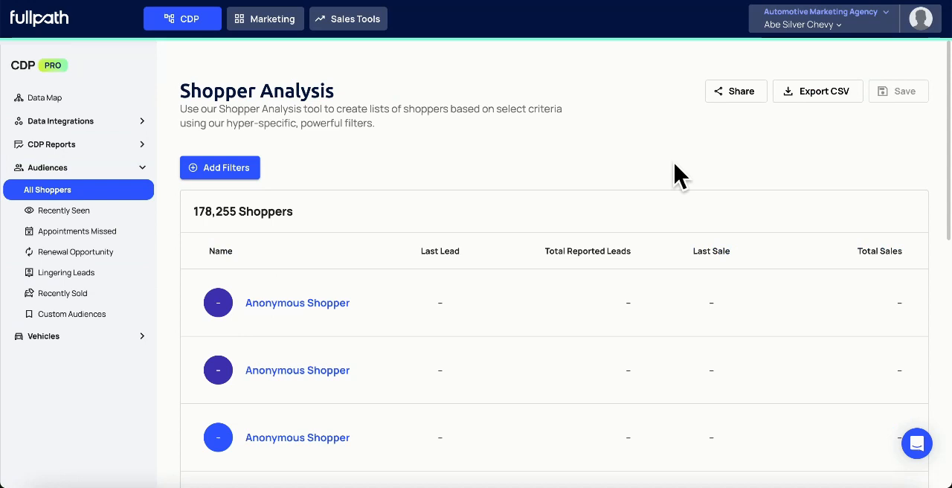
mouse_move(515, 174)
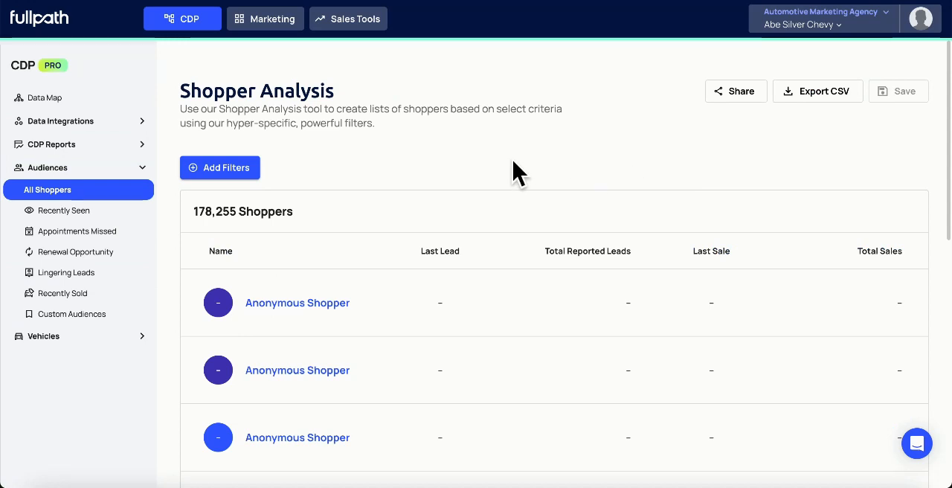
mouse_move(238, 178)
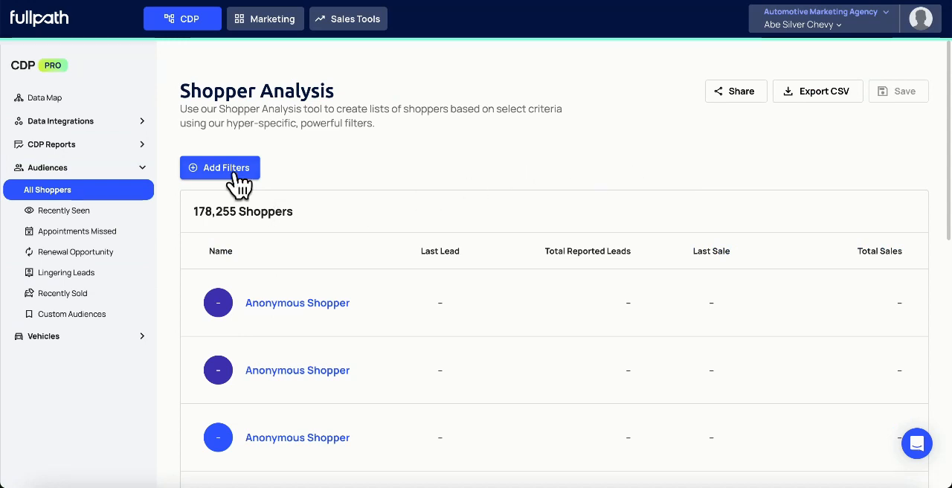
Add a Sales Lead filter for 3/1/2024–3/31/2024 with condition Used
left_click(220, 168)
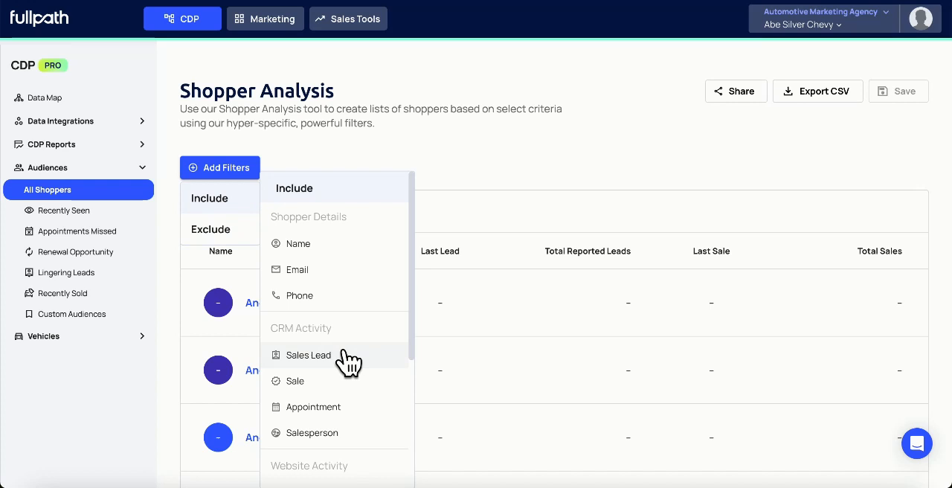
left_click(305, 355)
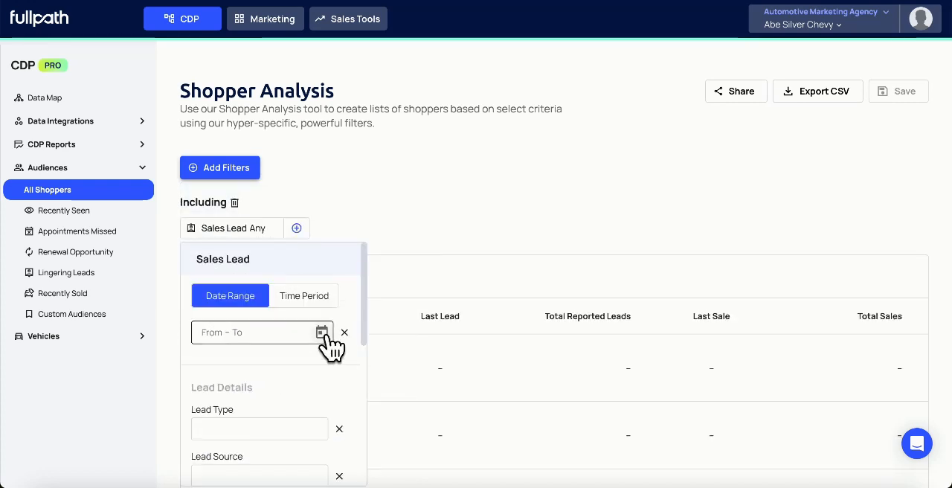
left_click(322, 332)
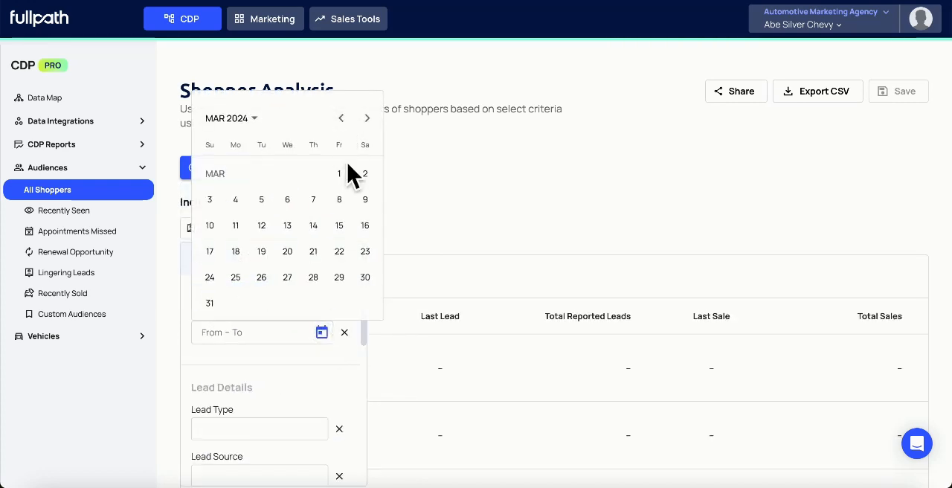
left_click(340, 173)
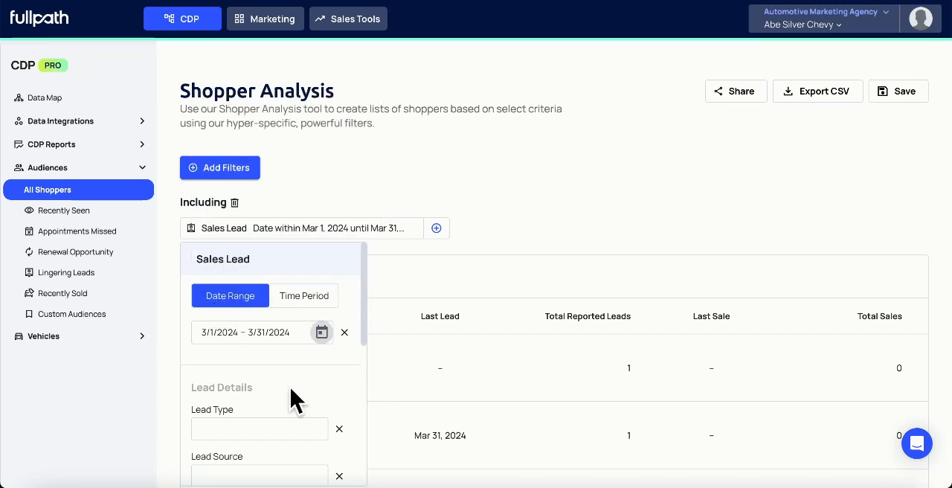
scroll("down", 3)
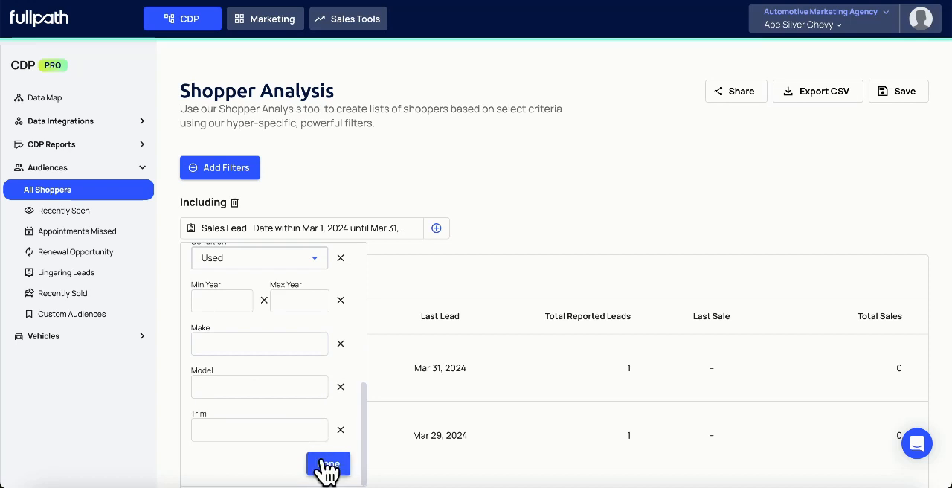
left_click(326, 464)
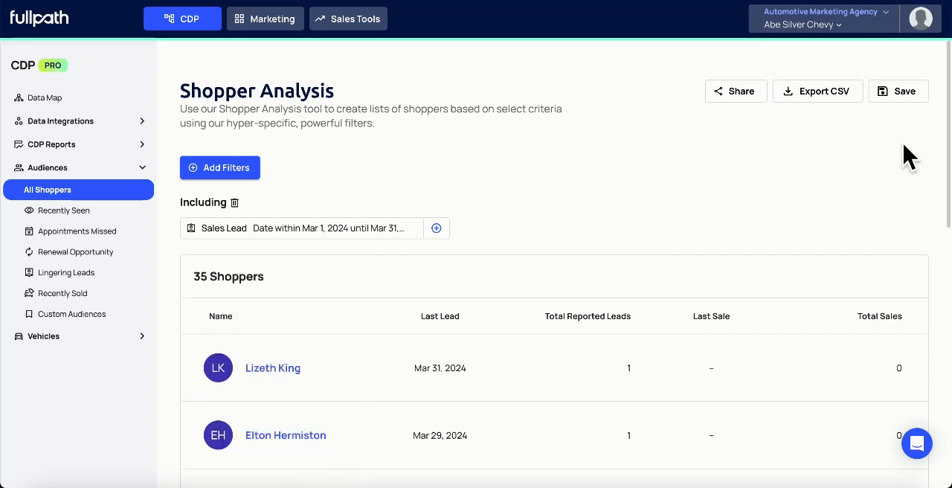
Save the filtered 35 shoppers as 'Used car leads - March'
left_click(898, 90)
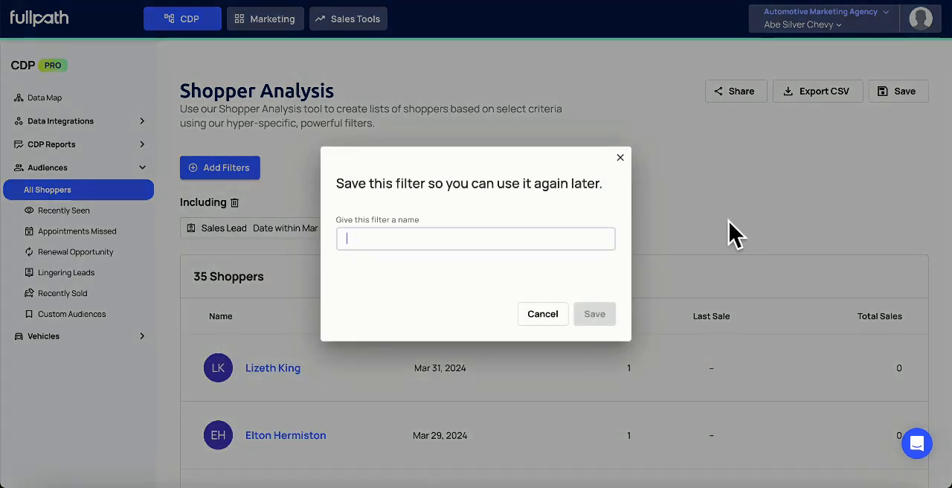
left_click(587, 314)
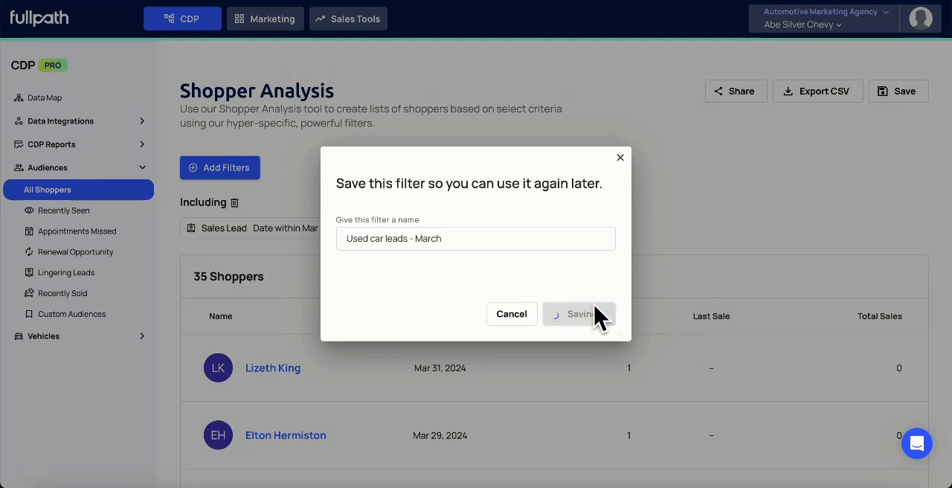
left_click(579, 314)
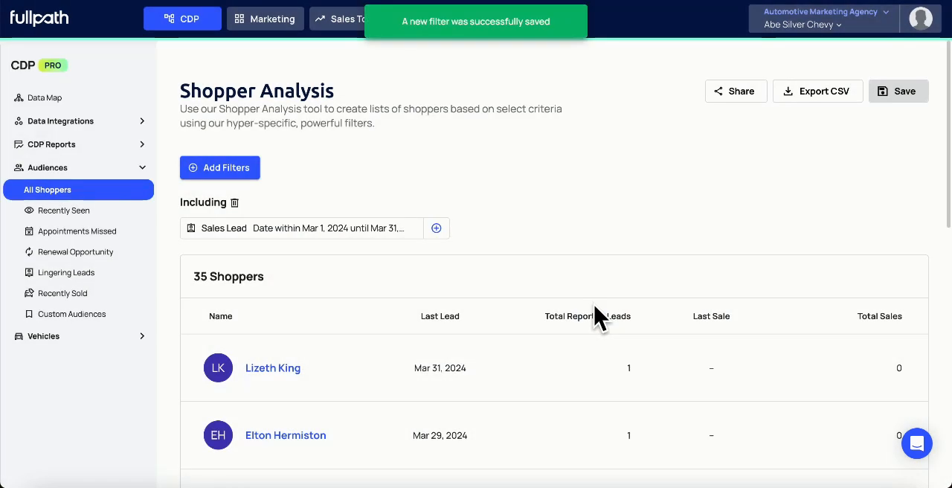
Open Custom Audiences to see 'Used car leads - March' listed
left_click(71, 314)
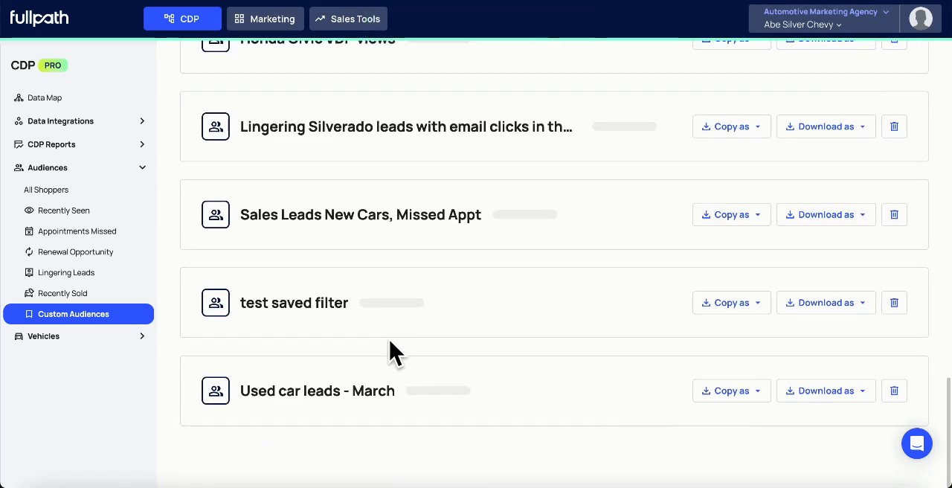
mouse_move(432, 406)
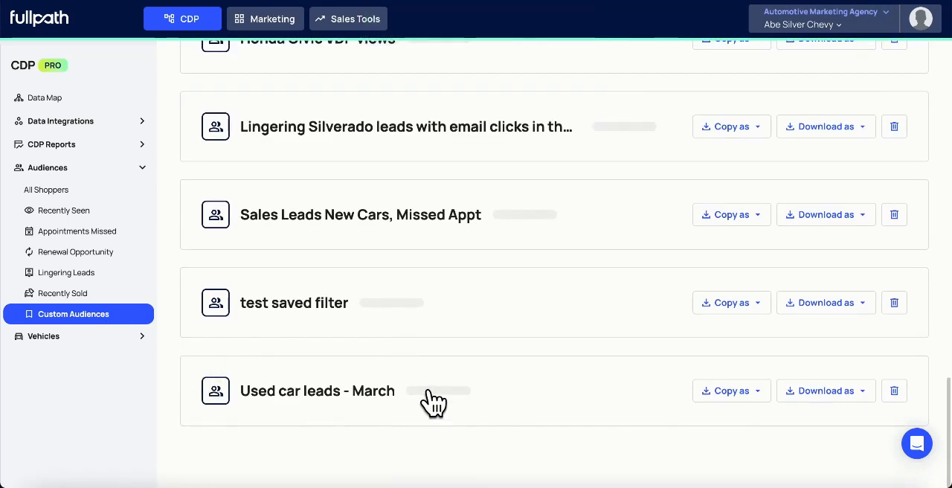